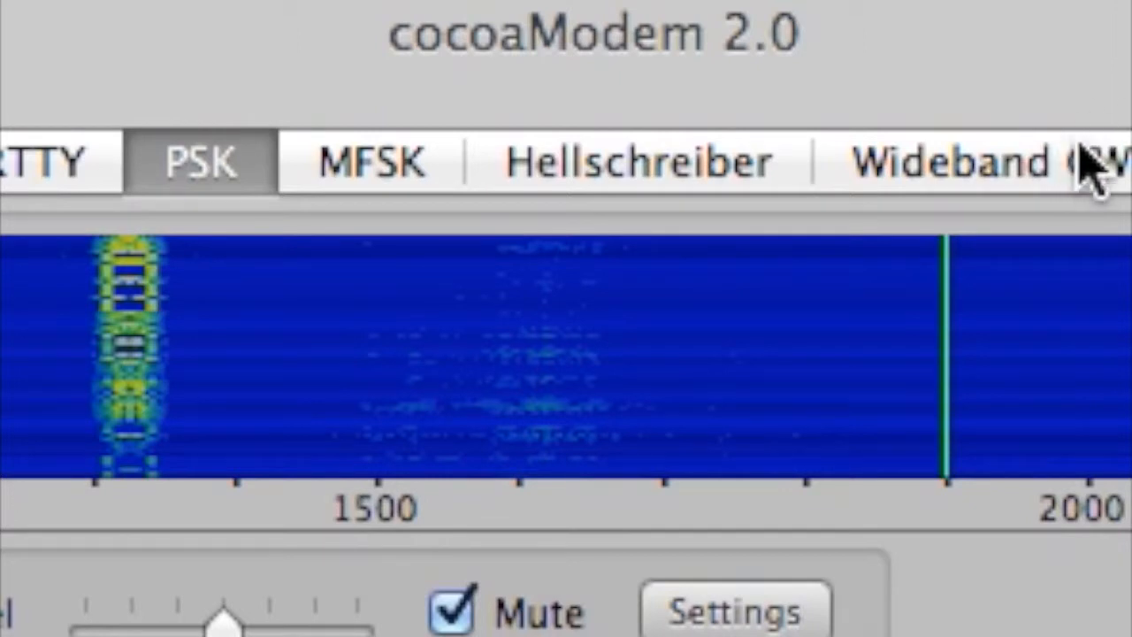
mouse_move(584, 445)
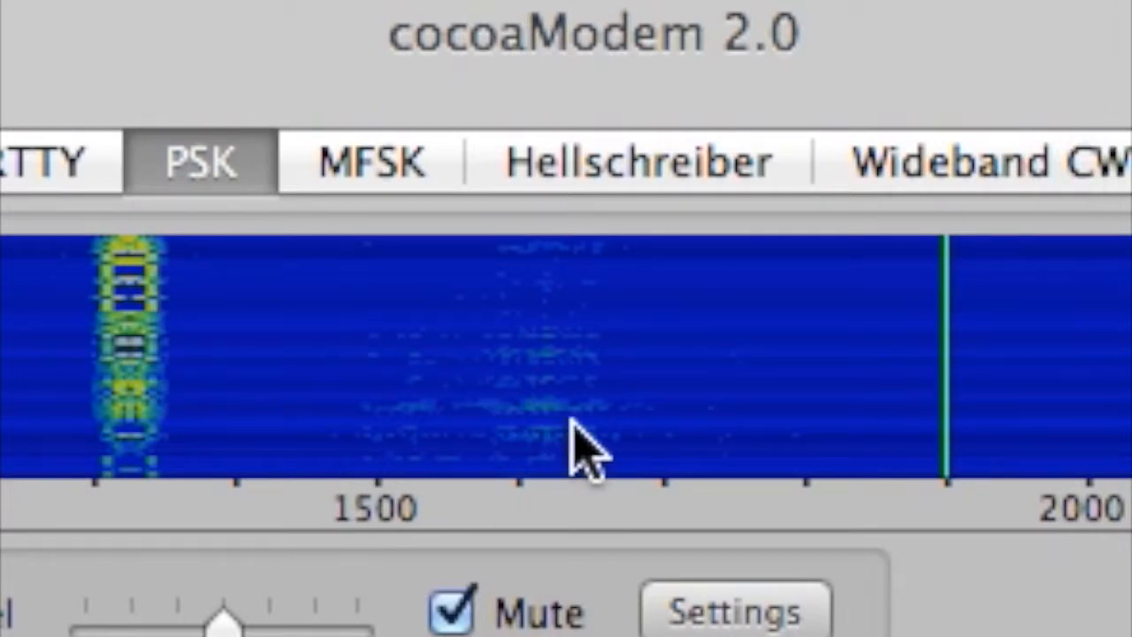
mouse_move(142, 300)
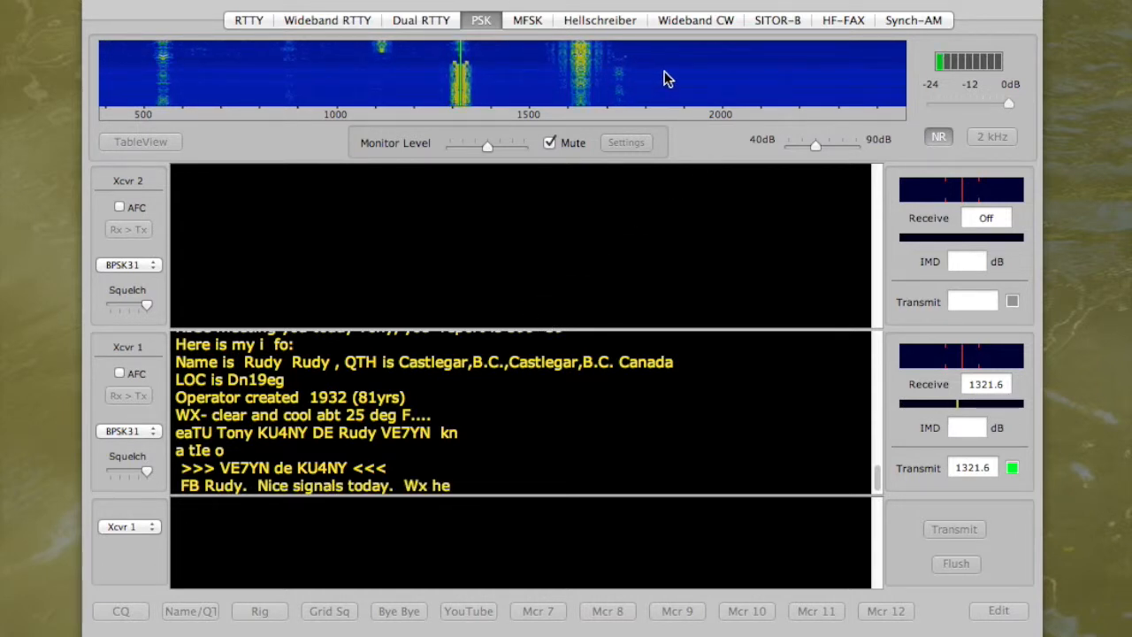
Step: Tune to a clear spot near 1900 Hz, transmit the CQ call macro from N2RGT, then return to receive
click(681, 74)
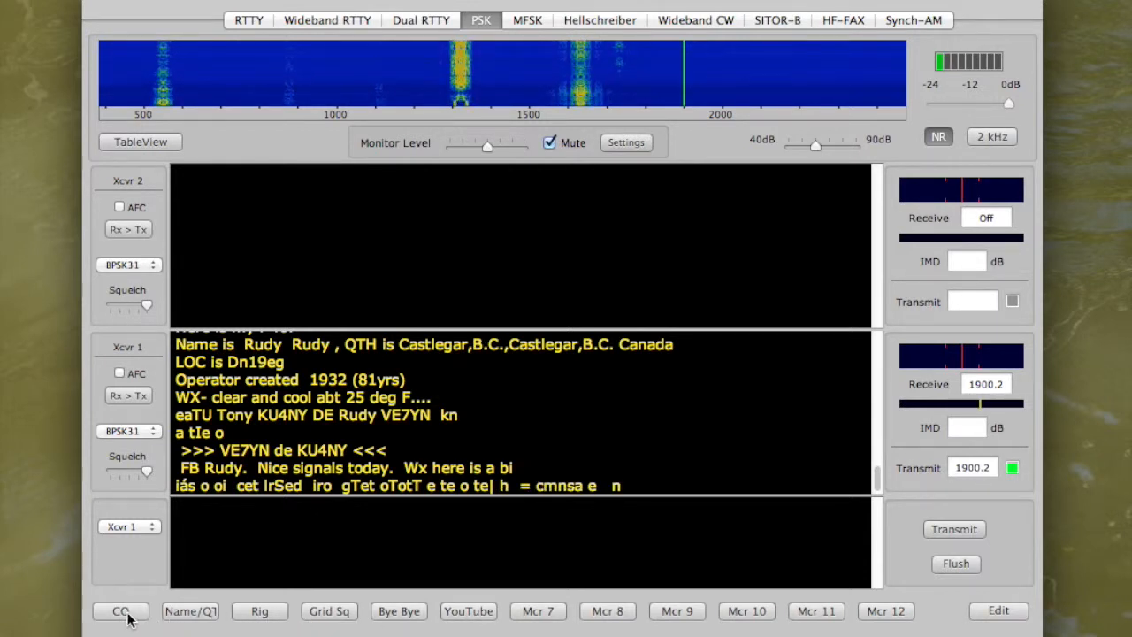
click(121, 610)
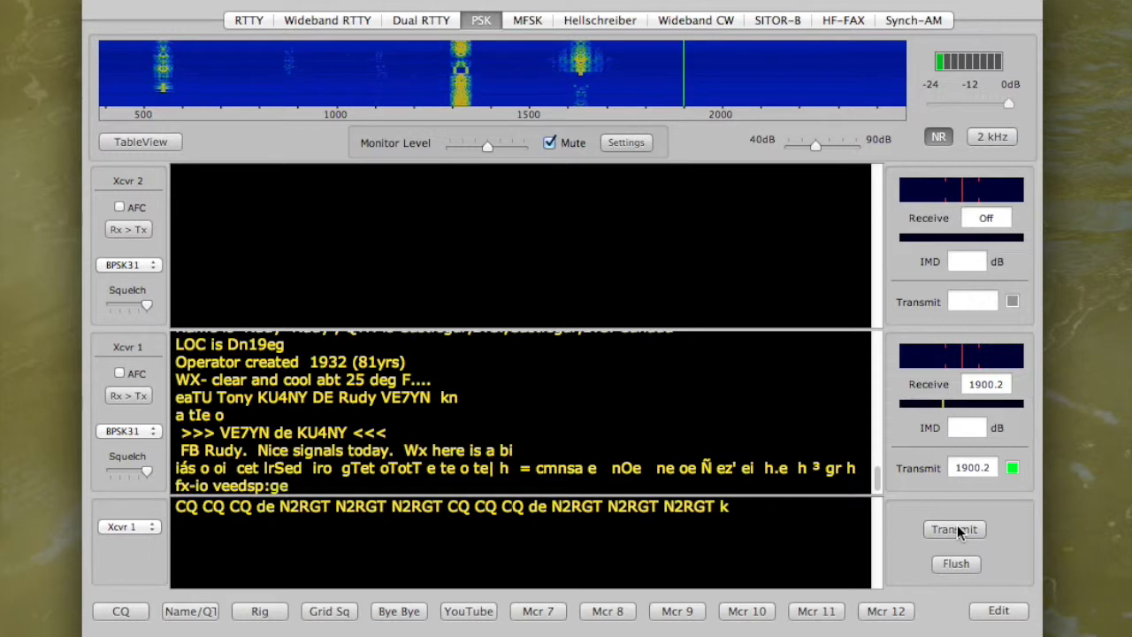
click(955, 529)
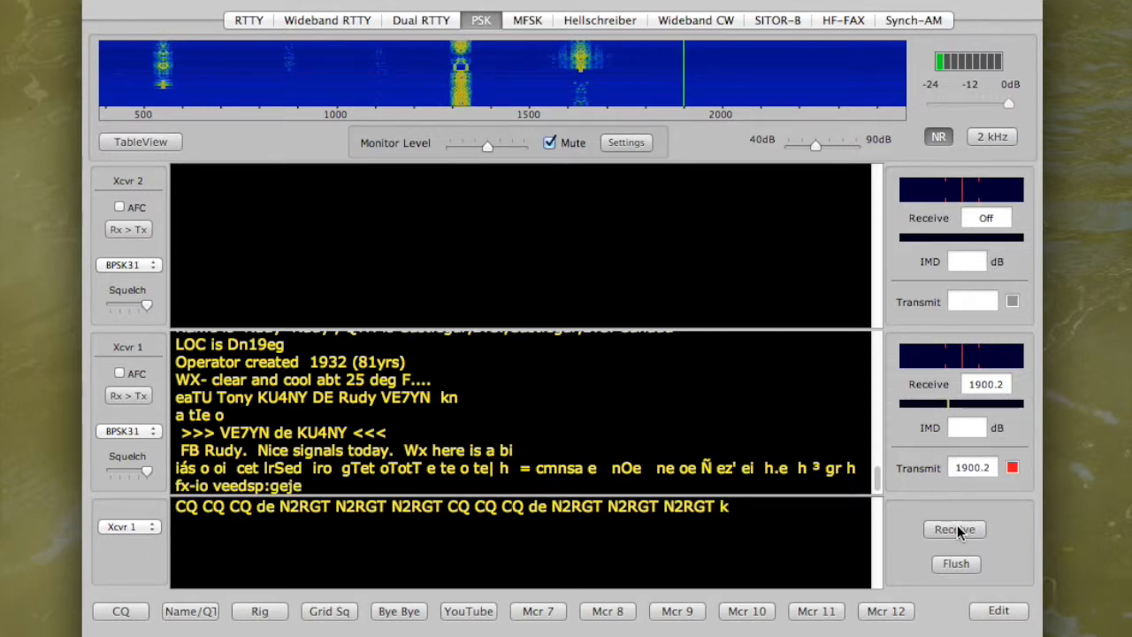
click(956, 529)
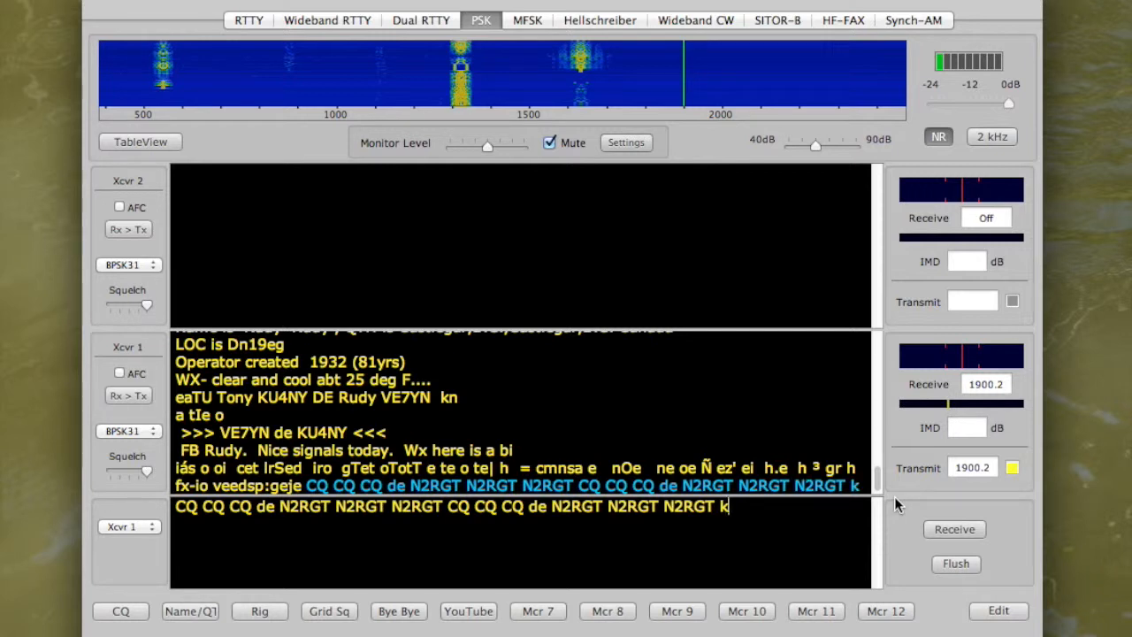
click(955, 529)
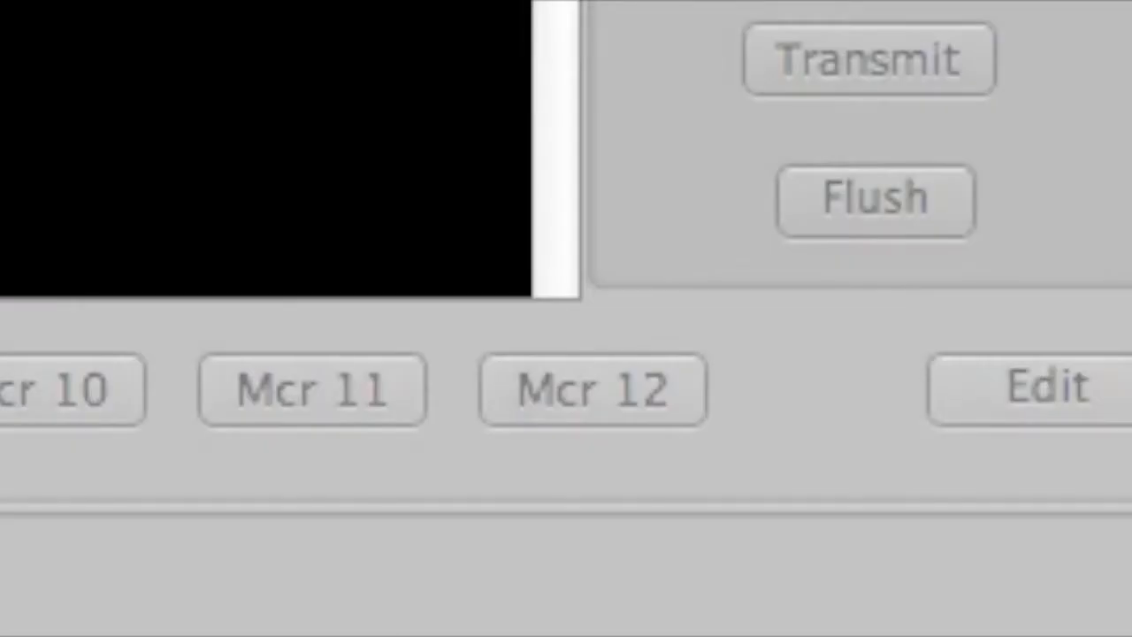
mouse_move(163, 566)
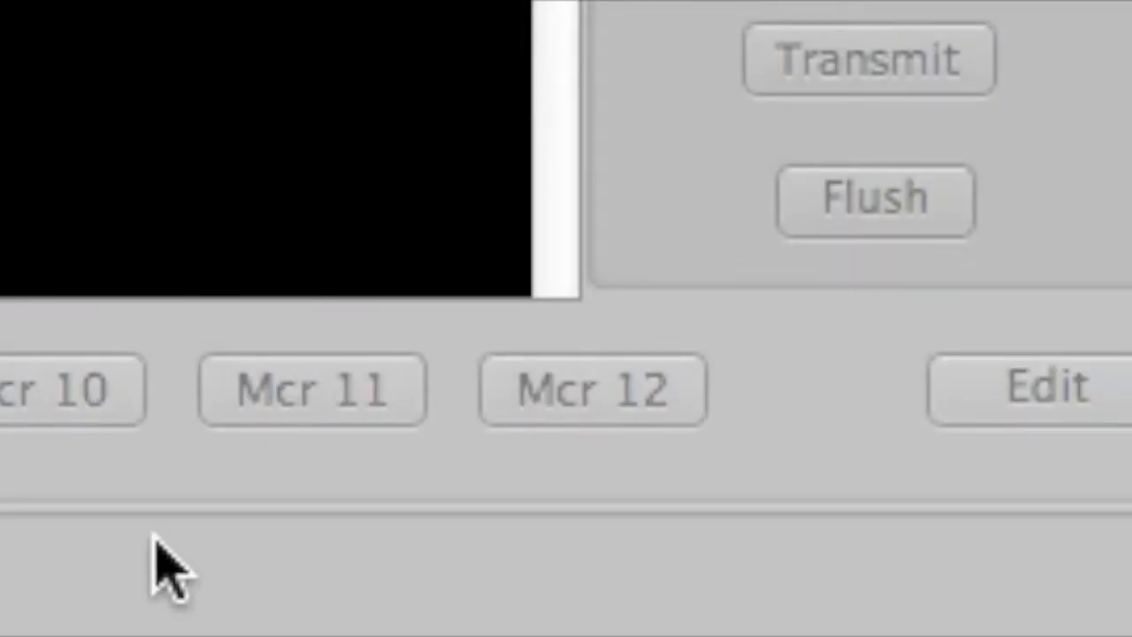
mouse_move(203, 410)
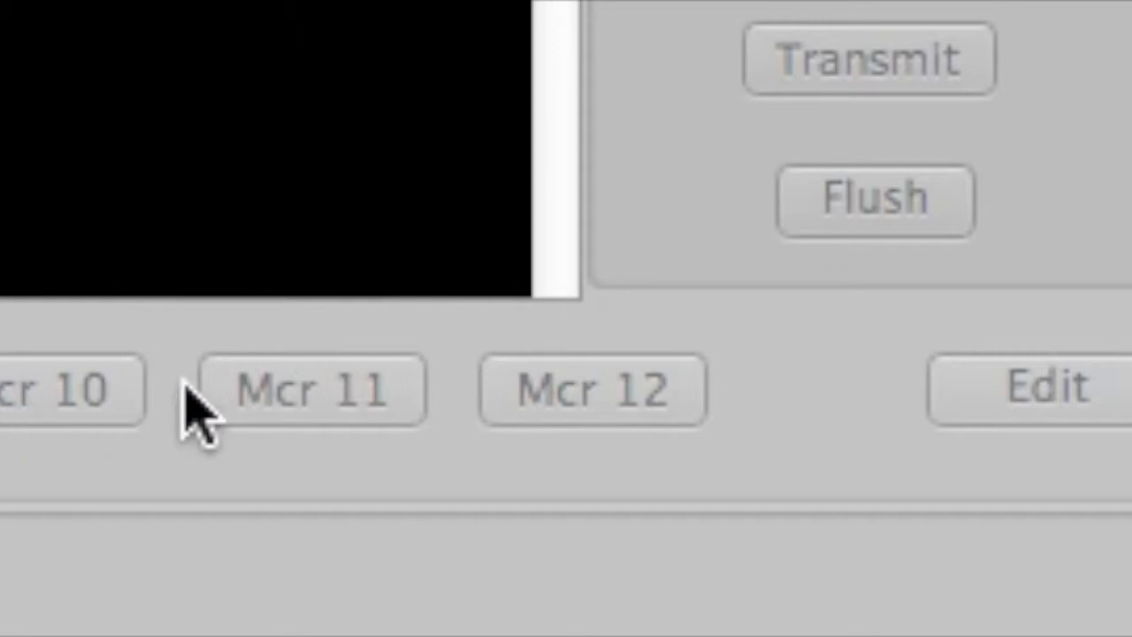
mouse_move(1070, 415)
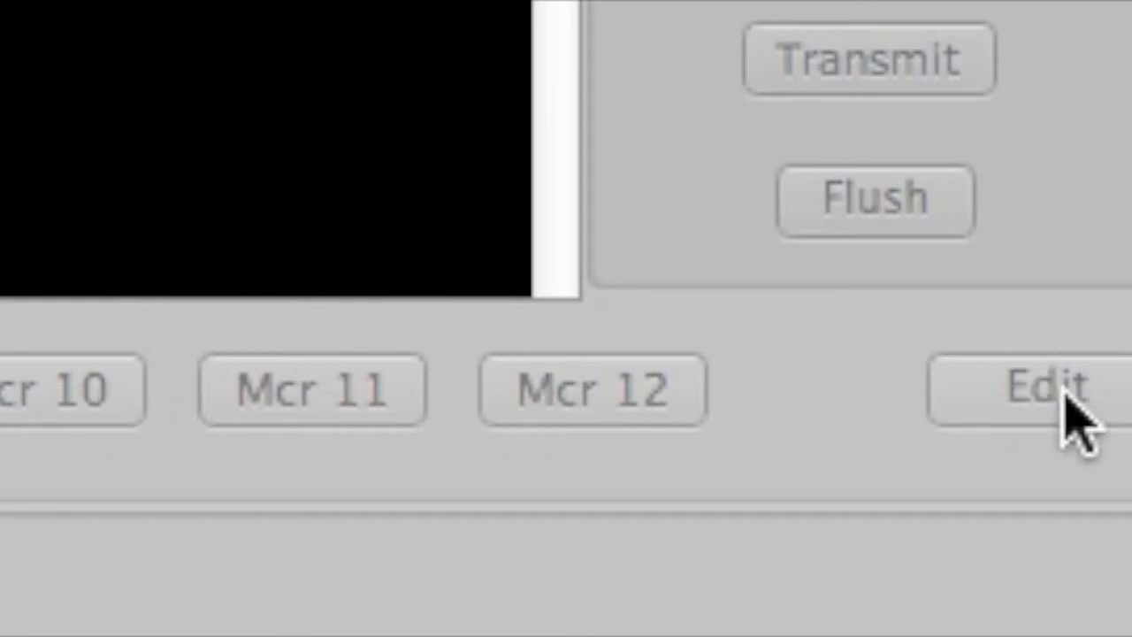
mouse_move(1080, 415)
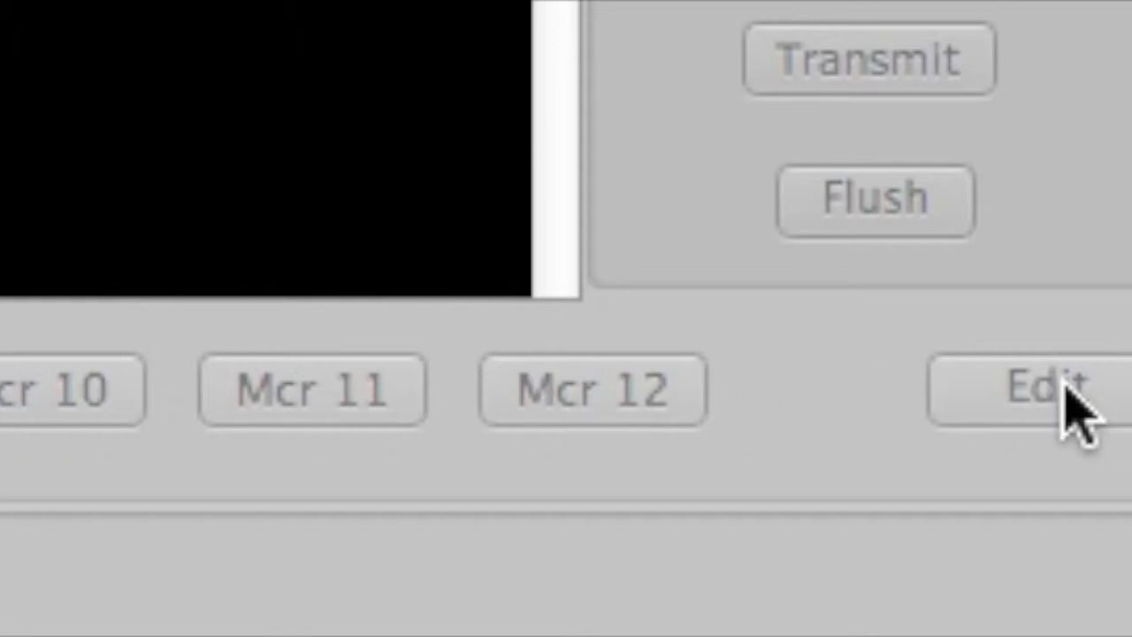
mouse_move(1070, 415)
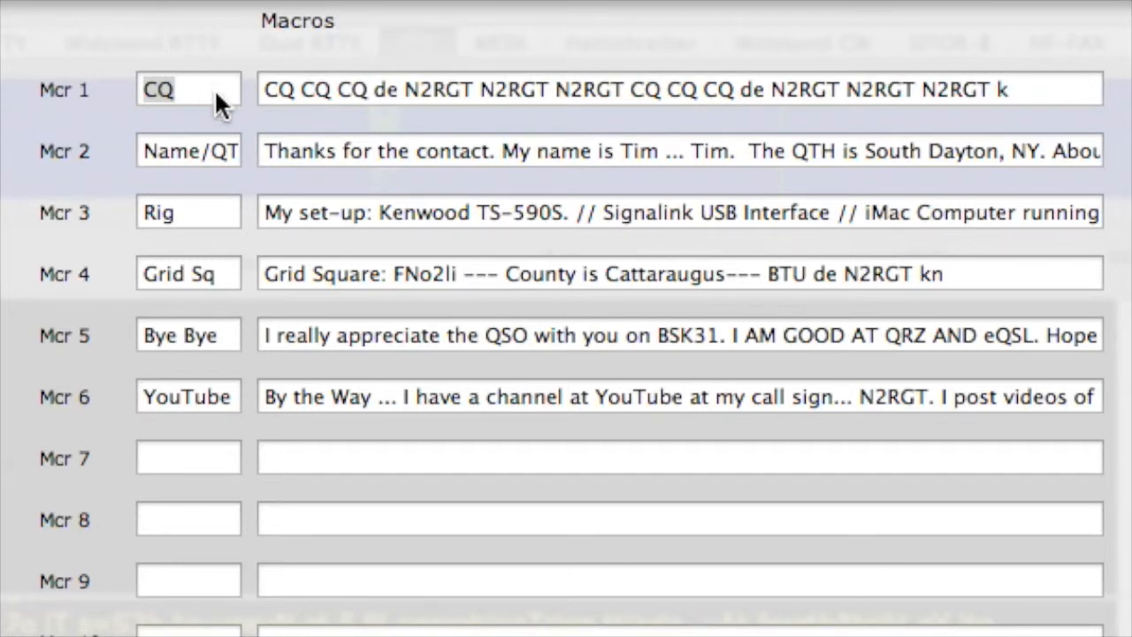
Step: Select the CQ macro's title text in the Macros editor
double_click(157, 89)
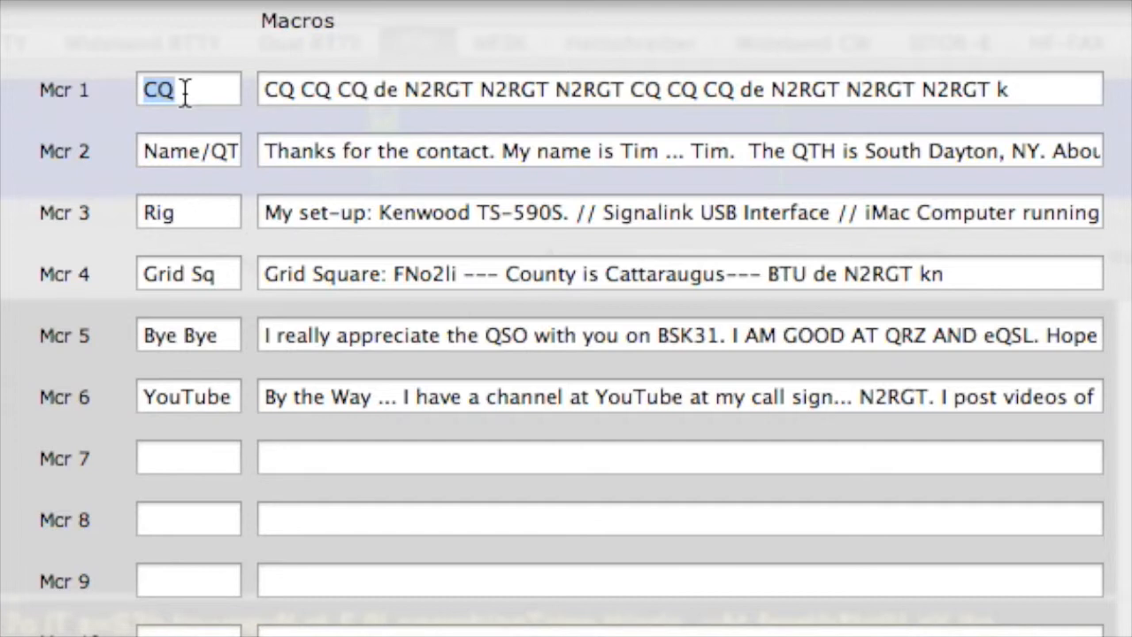
mouse_move(261, 92)
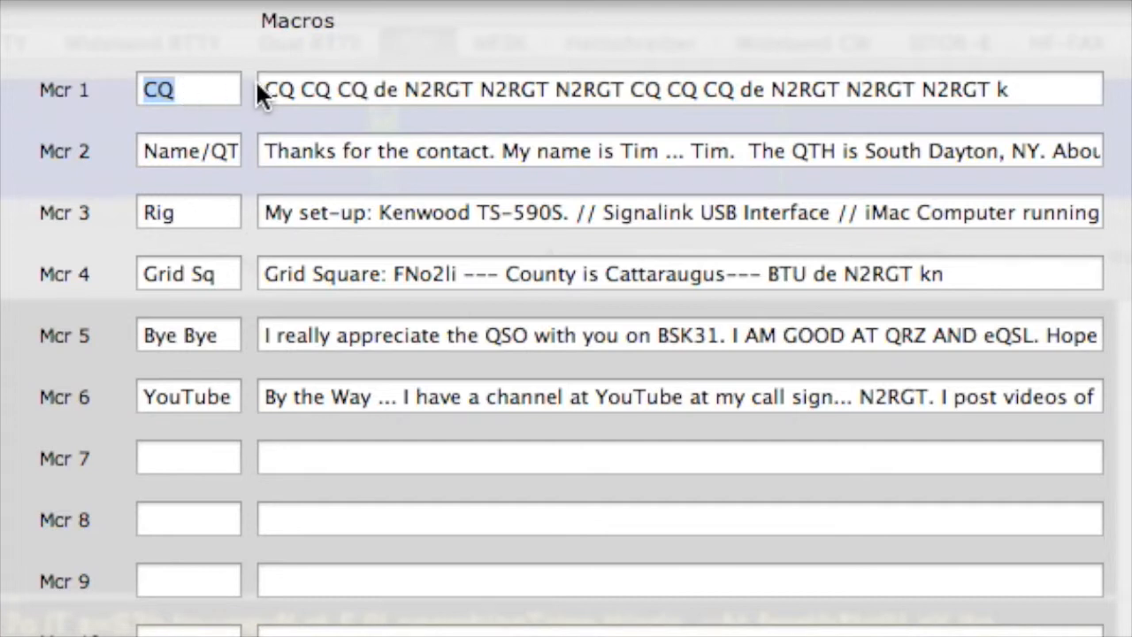
mouse_move(1047, 88)
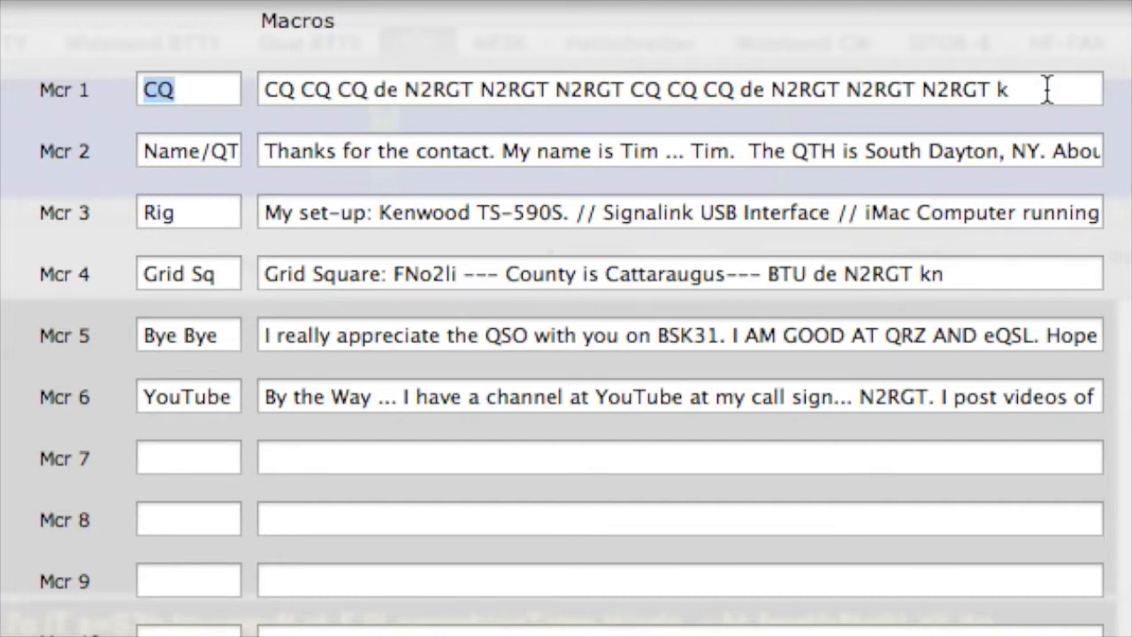
mouse_move(398, 122)
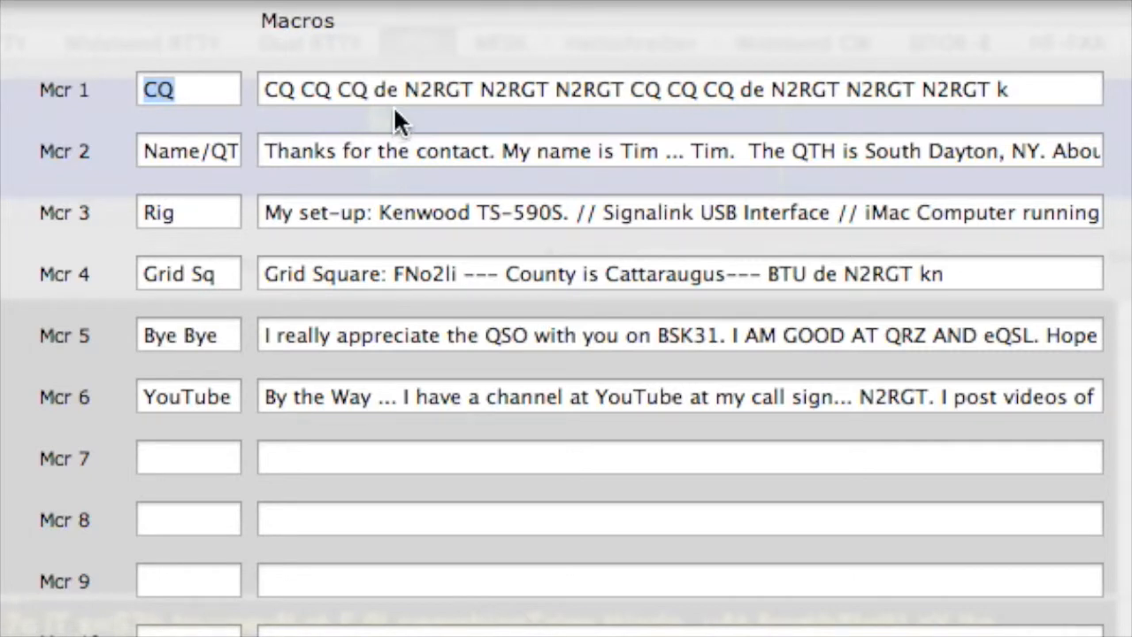